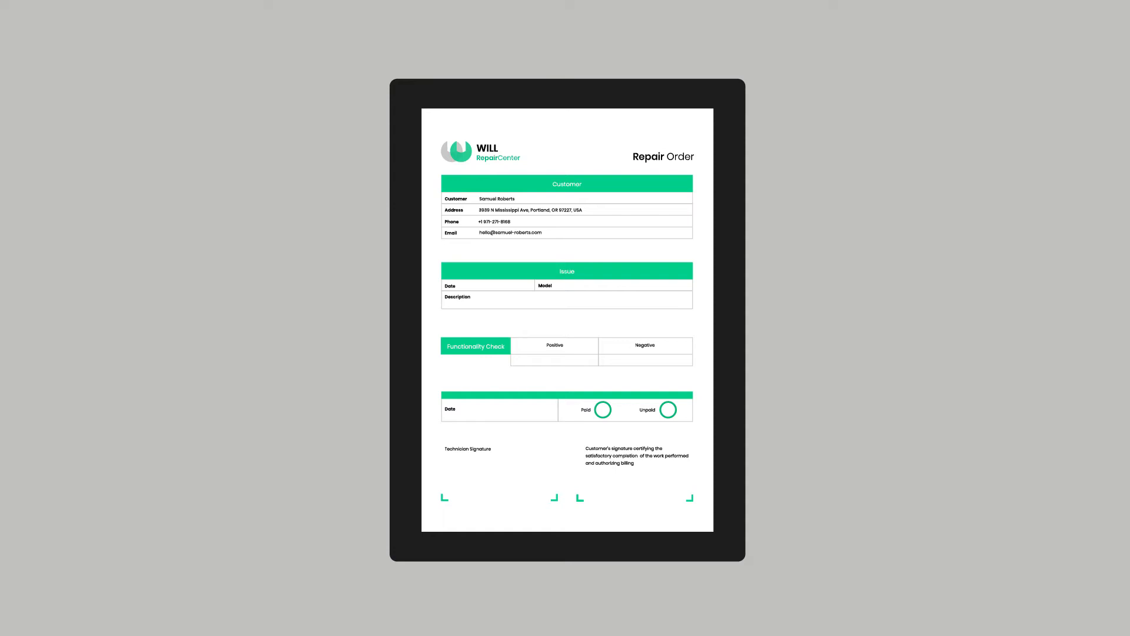
{"action": "type", "text": "Clutch broken"}
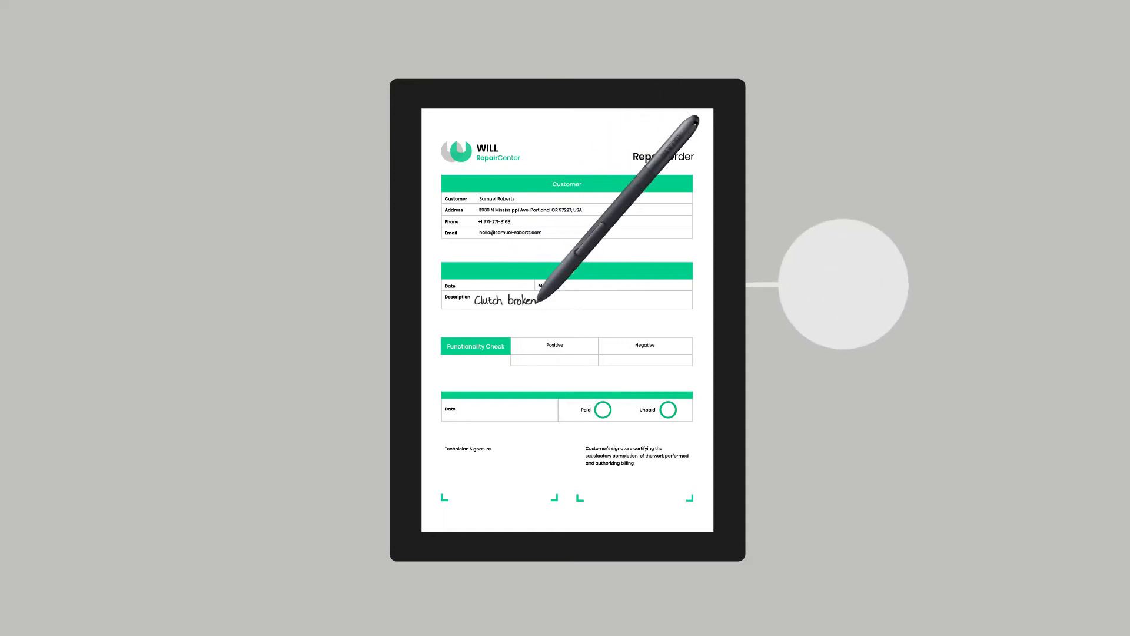